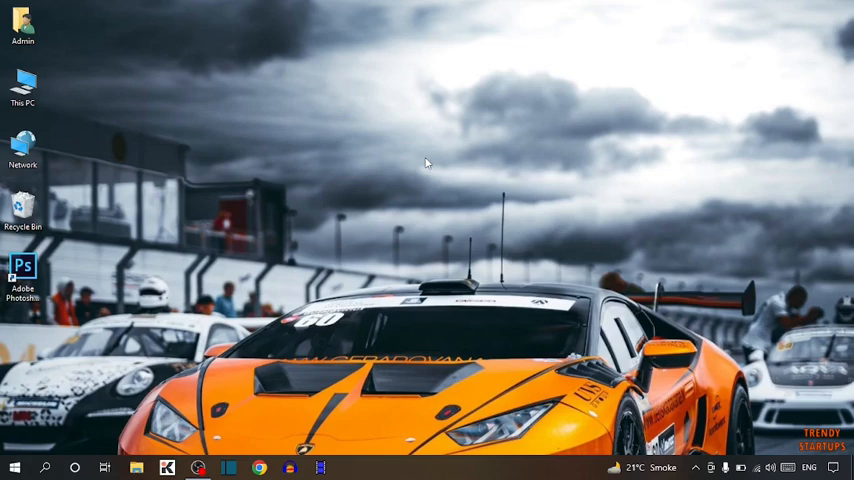
mouse_move(446, 157)
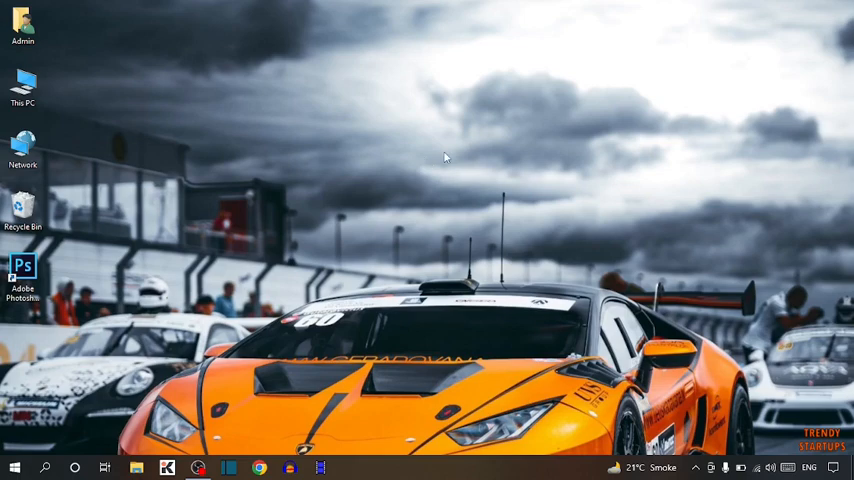
Launch Google Chrome from the taskbar to reach Google results for 'facebook'
left_click(259, 467)
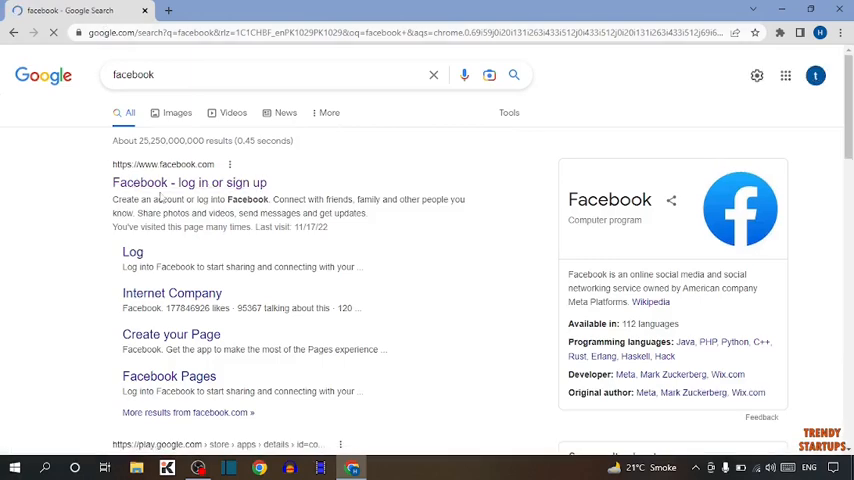
Follow the Facebook search result and go to your own profile through the account menu
left_click(189, 182)
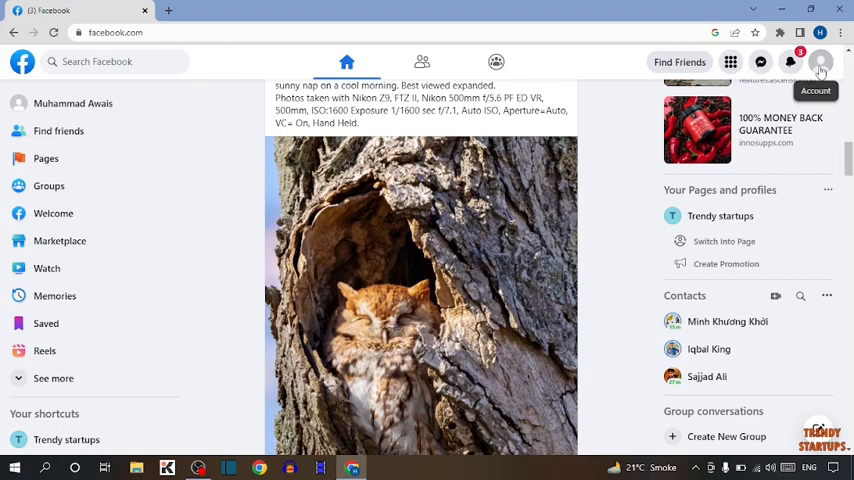
left_click(820, 61)
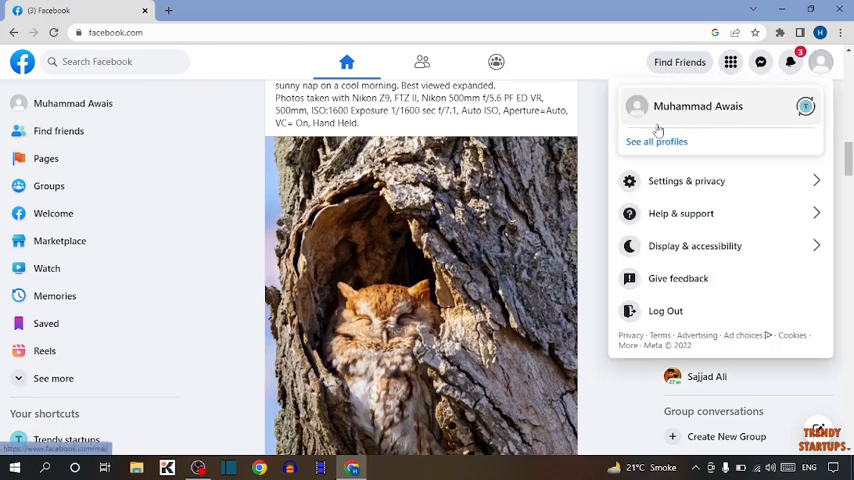
left_click(697, 106)
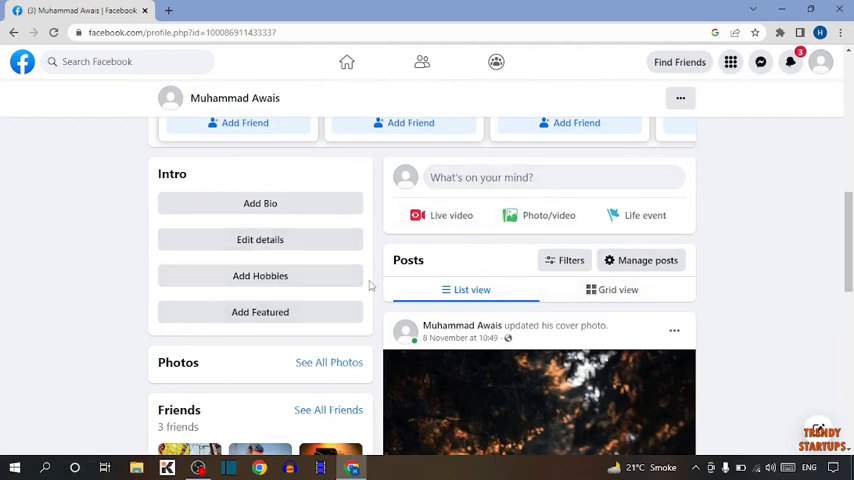
mouse_move(497, 203)
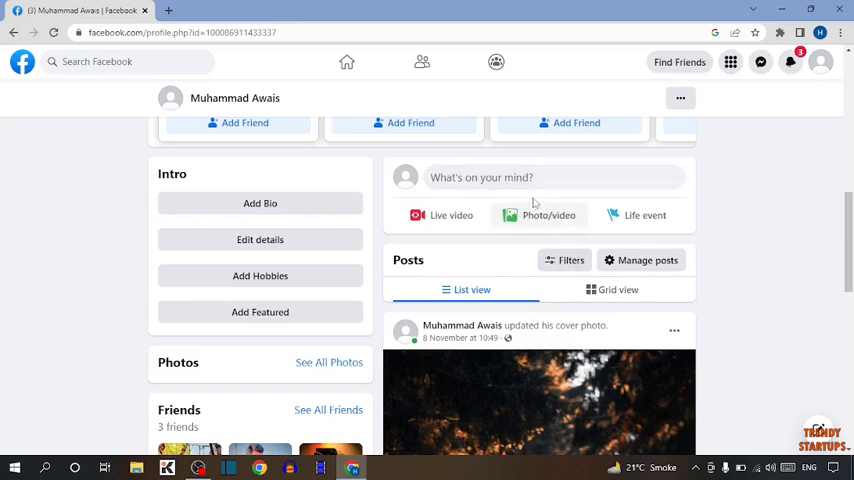
Create a Photo/video post draft with car image 23422 from Downloads attached
left_click(548, 215)
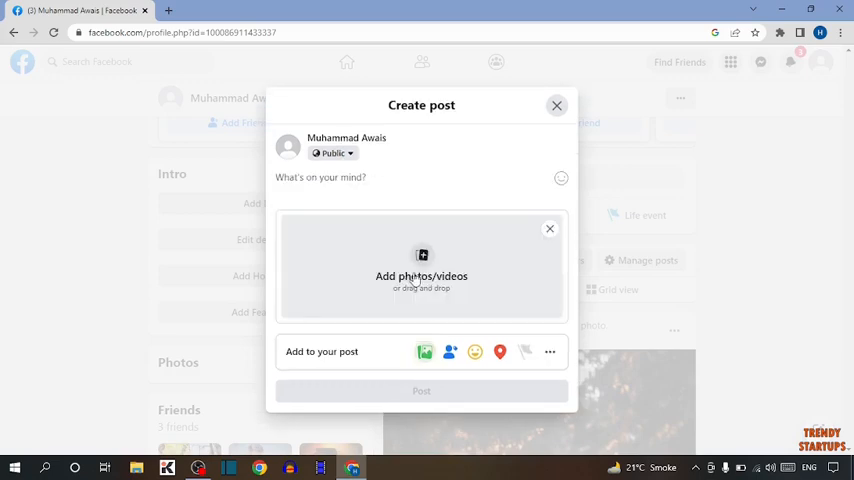
left_click(421, 276)
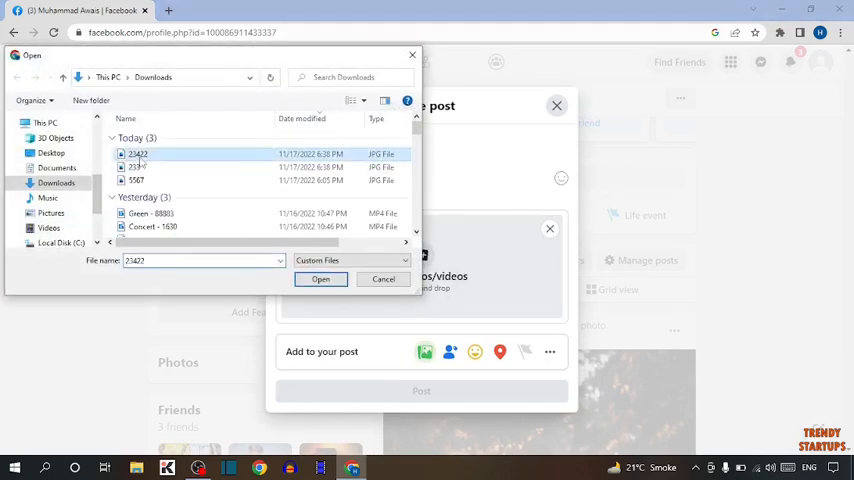
left_click(320, 279)
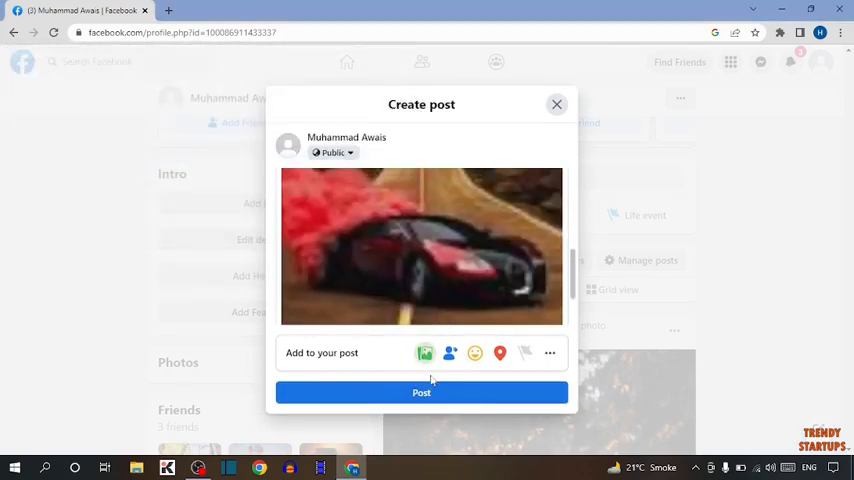
mouse_move(348, 171)
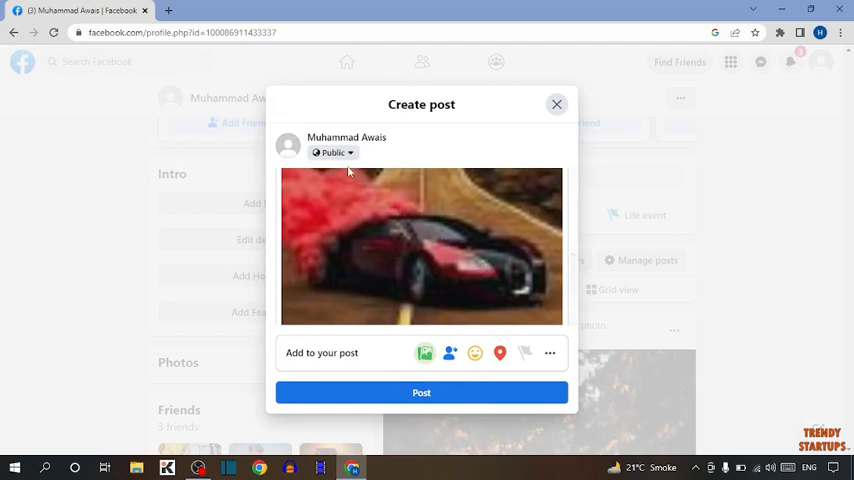
mouse_move(495, 250)
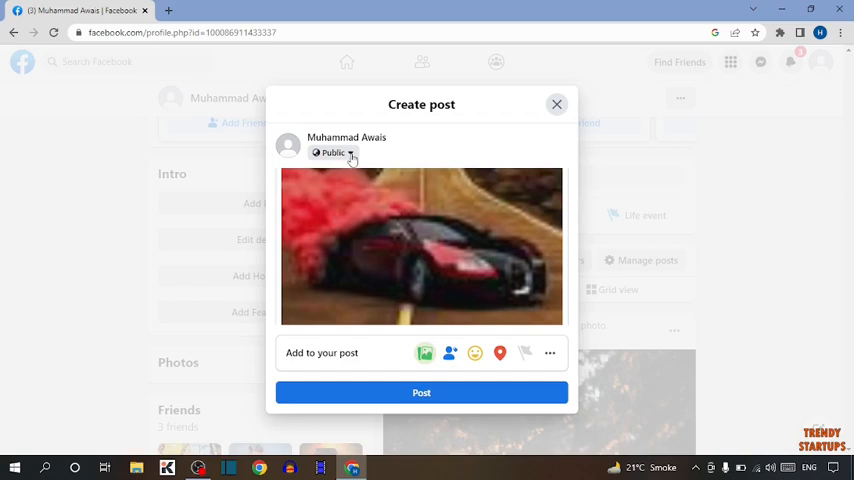
Change the car post's audience from Public to Only me and publish it
left_click(334, 152)
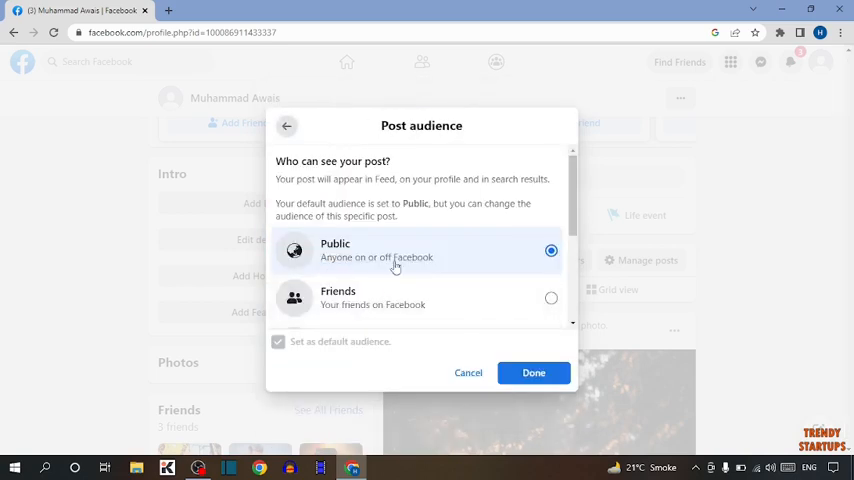
mouse_move(433, 251)
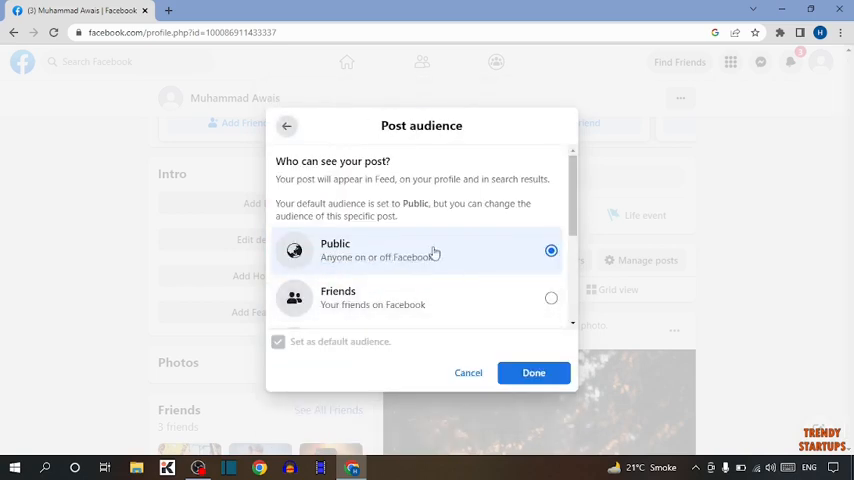
scroll("down", 3)
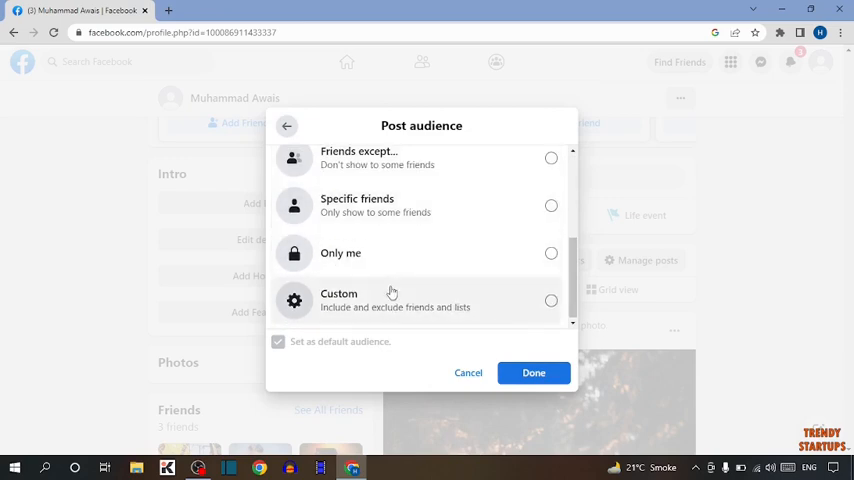
mouse_move(459, 263)
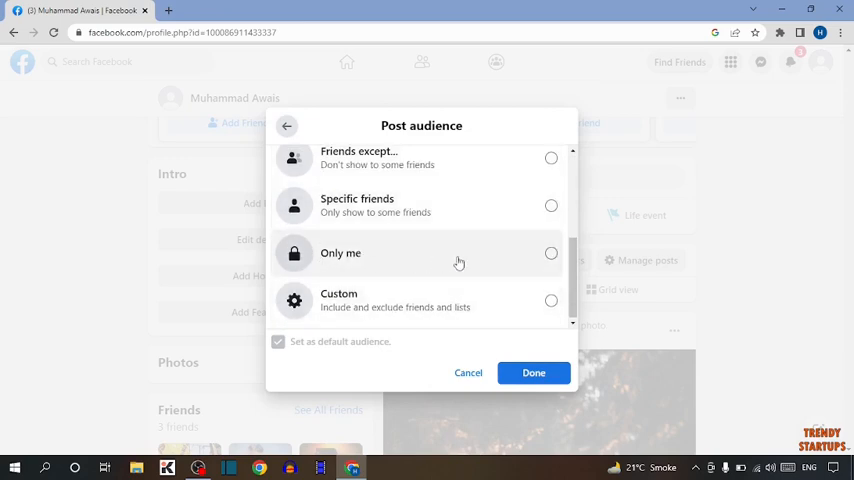
left_click(533, 372)
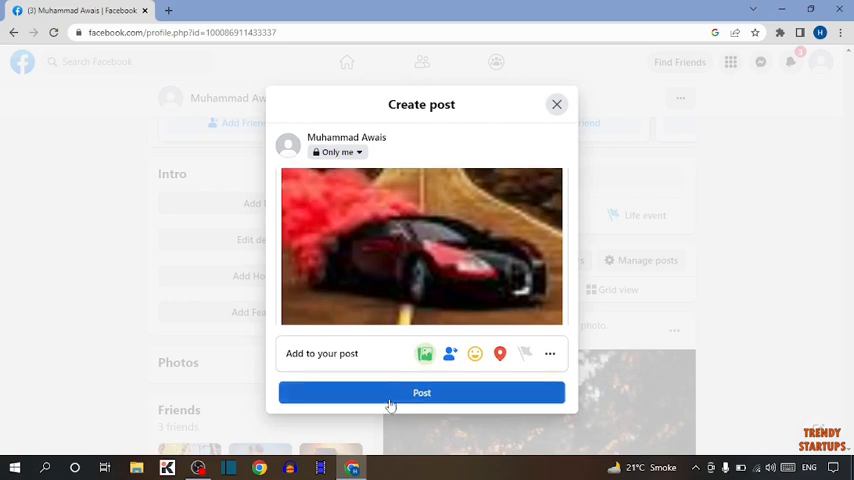
left_click(421, 392)
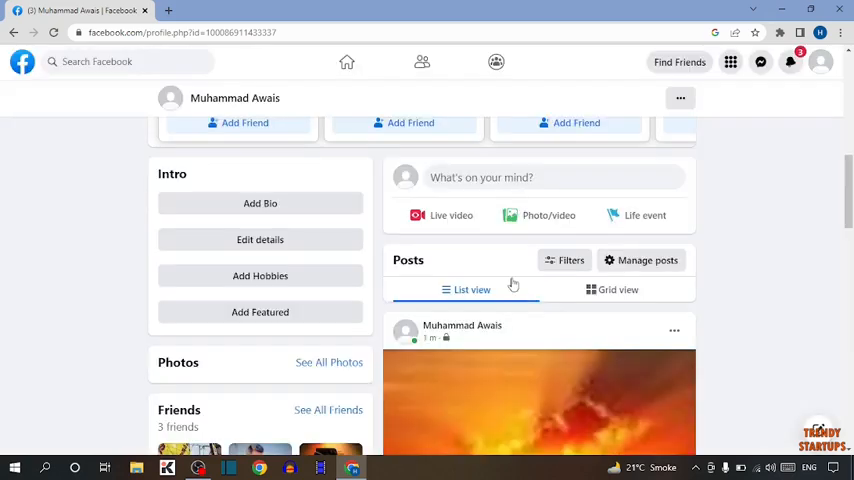
Post another Downloads photo through Photo/video with the default Public audience
left_click(548, 215)
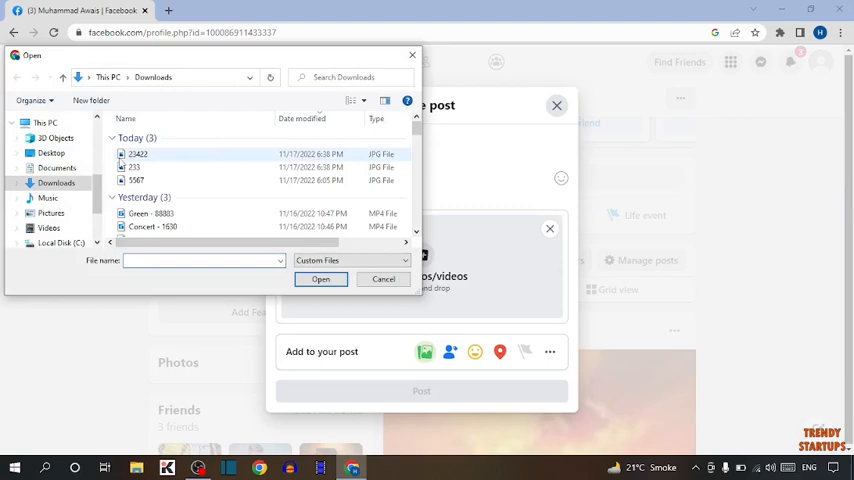
left_click(320, 279)
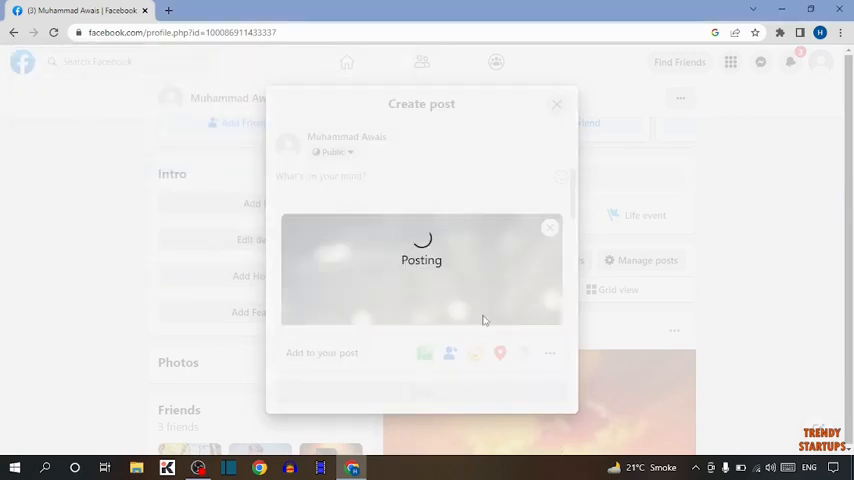
mouse_move(471, 283)
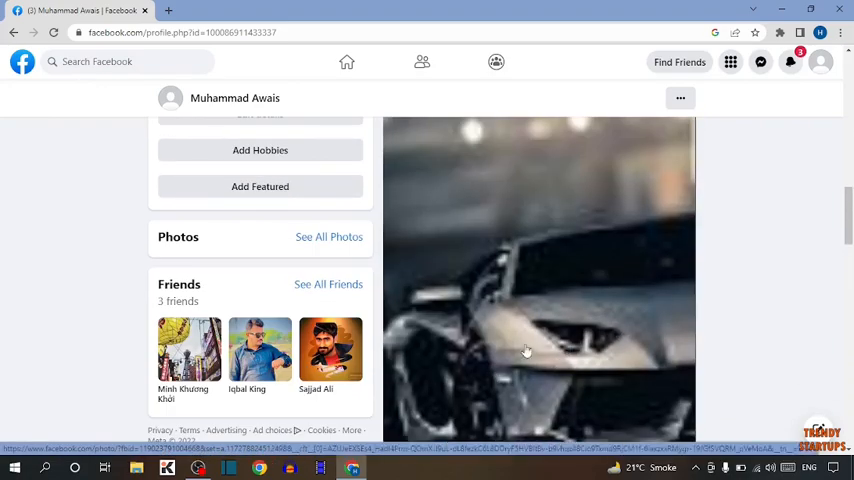
mouse_move(686, 84)
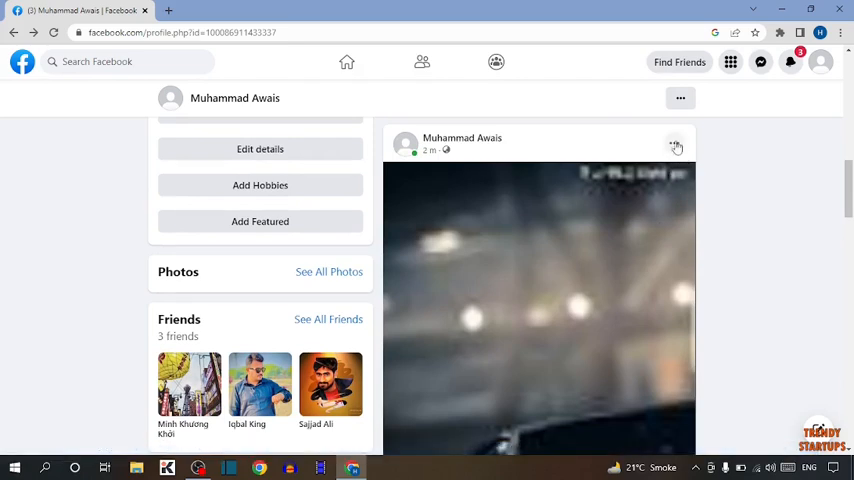
Use the second post's Edit audience option to select Only me and save
left_click(675, 144)
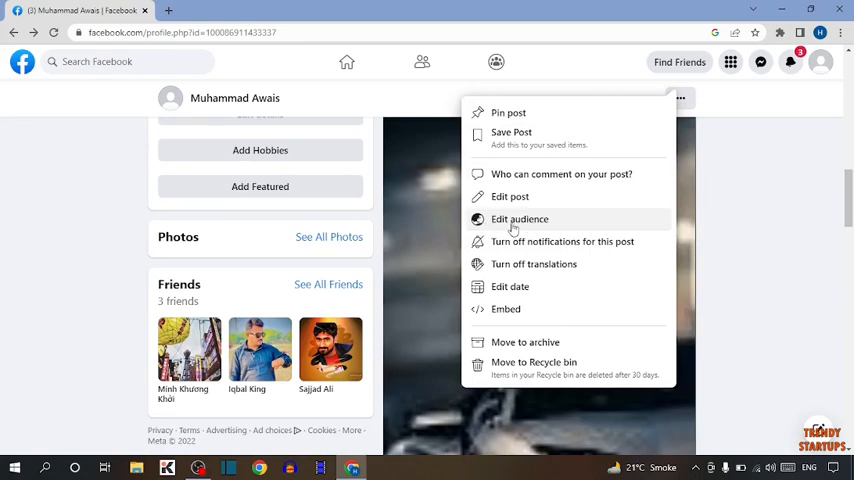
left_click(519, 218)
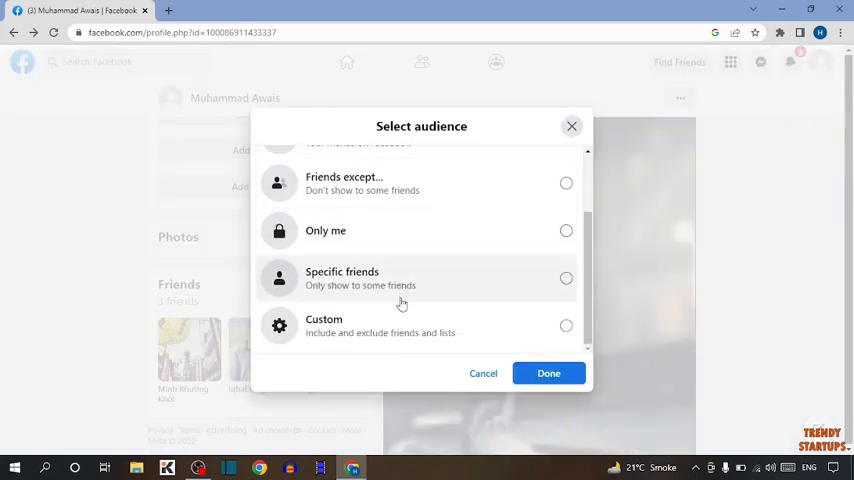
left_click(566, 230)
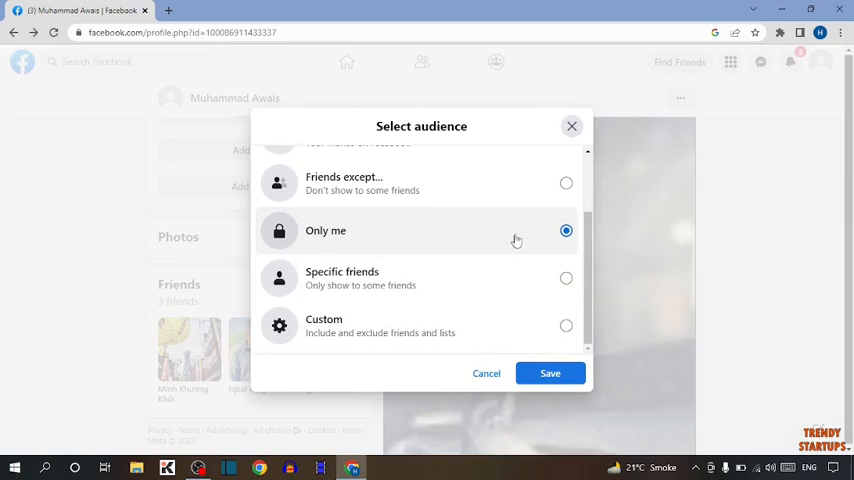
left_click(550, 373)
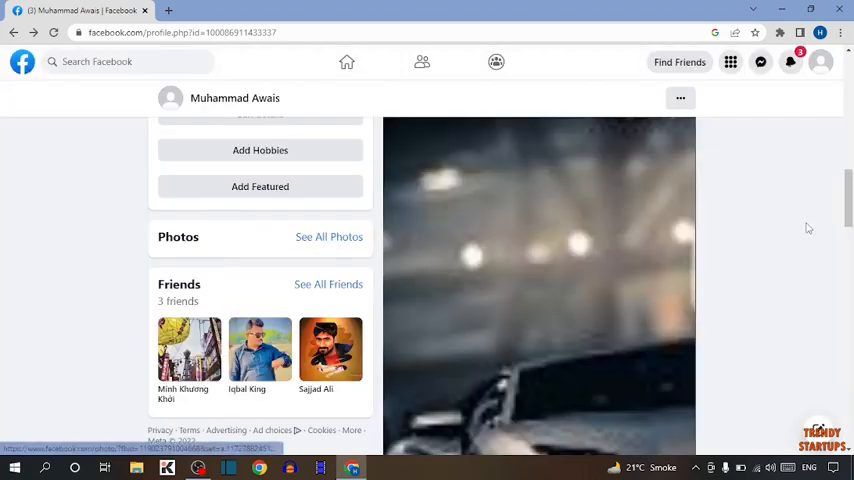
scroll("up", 3)
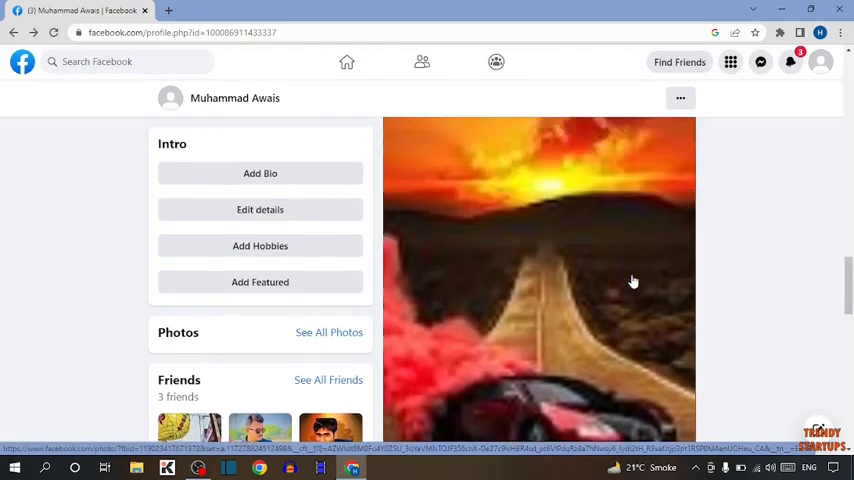
left_click(674, 228)
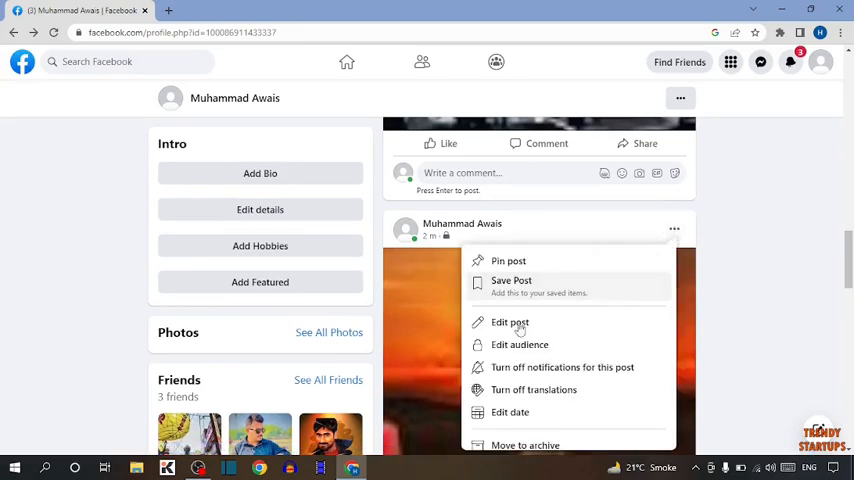
left_click(510, 322)
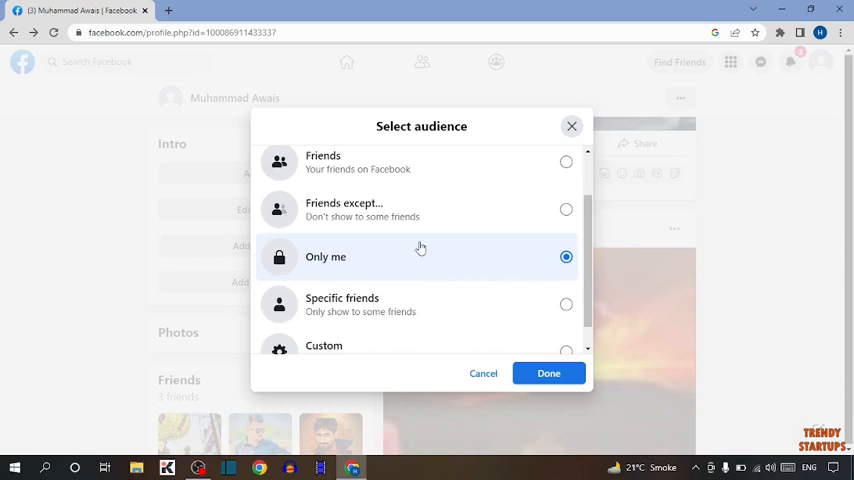
mouse_move(381, 261)
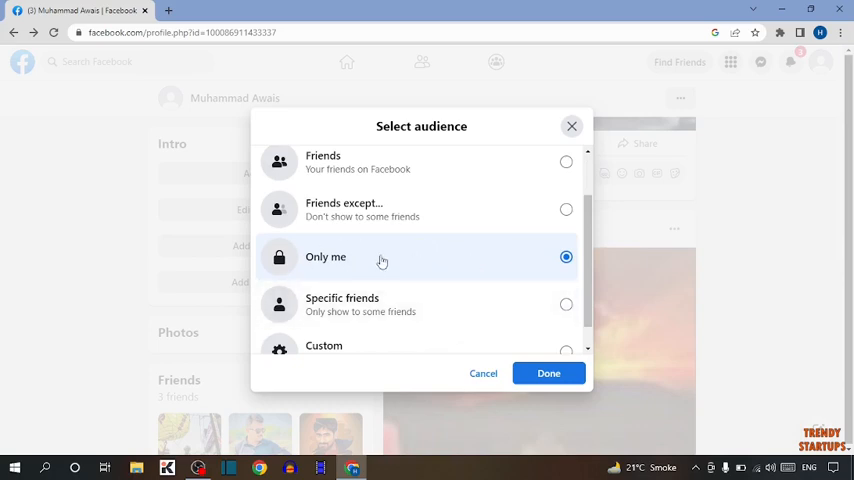
left_click(548, 373)
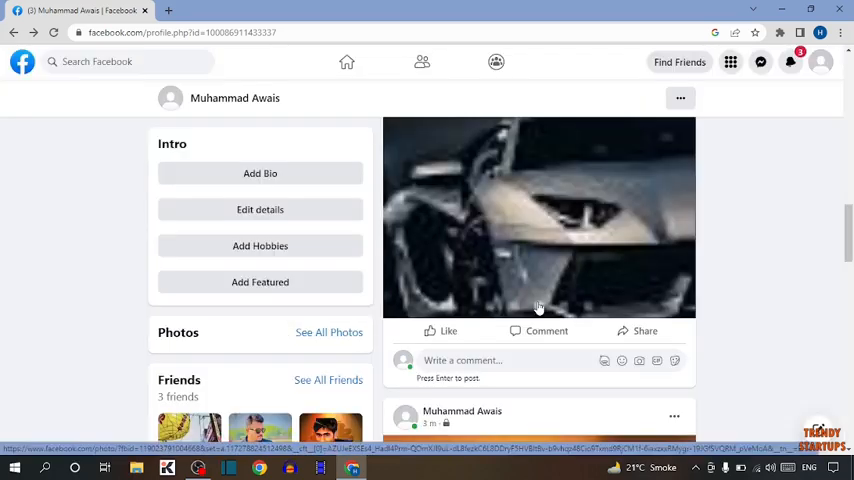